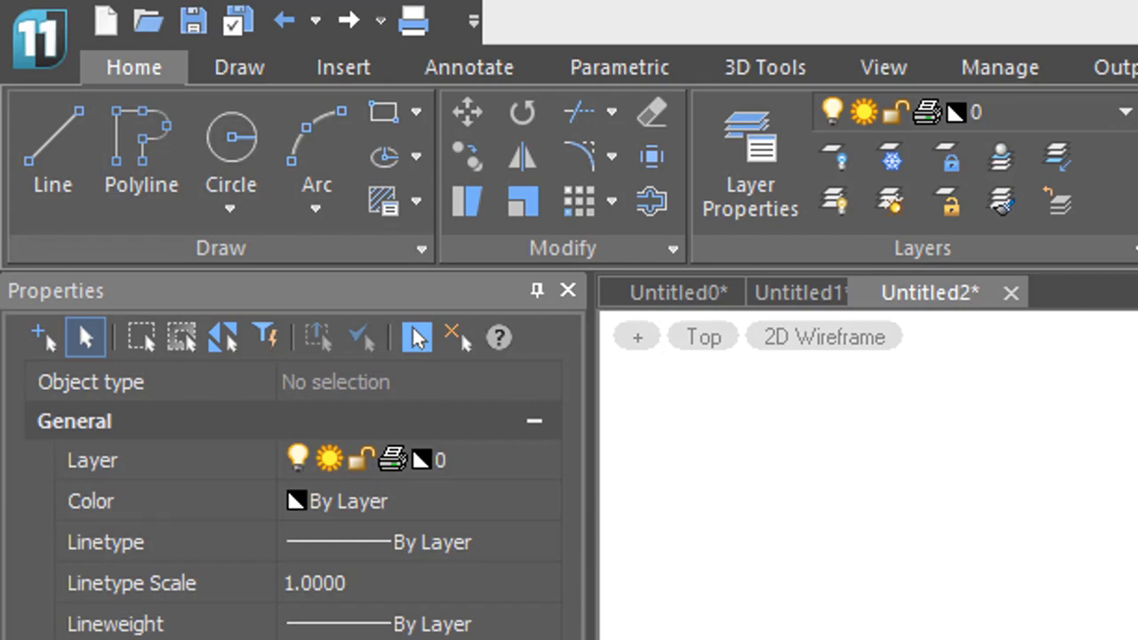
{"action": "mouse_move", "coordinate": [578, 111]}
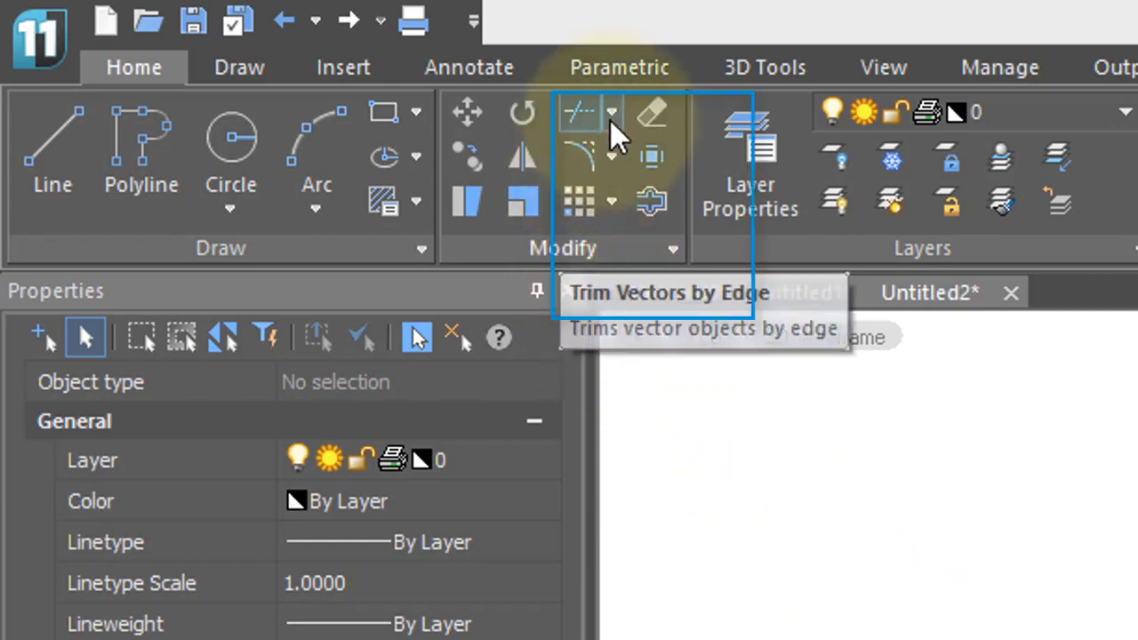
- Start Extend from the Trim dropdown, using every object as a boundary edge
{"action": "left_click", "coordinate": [611, 111]}
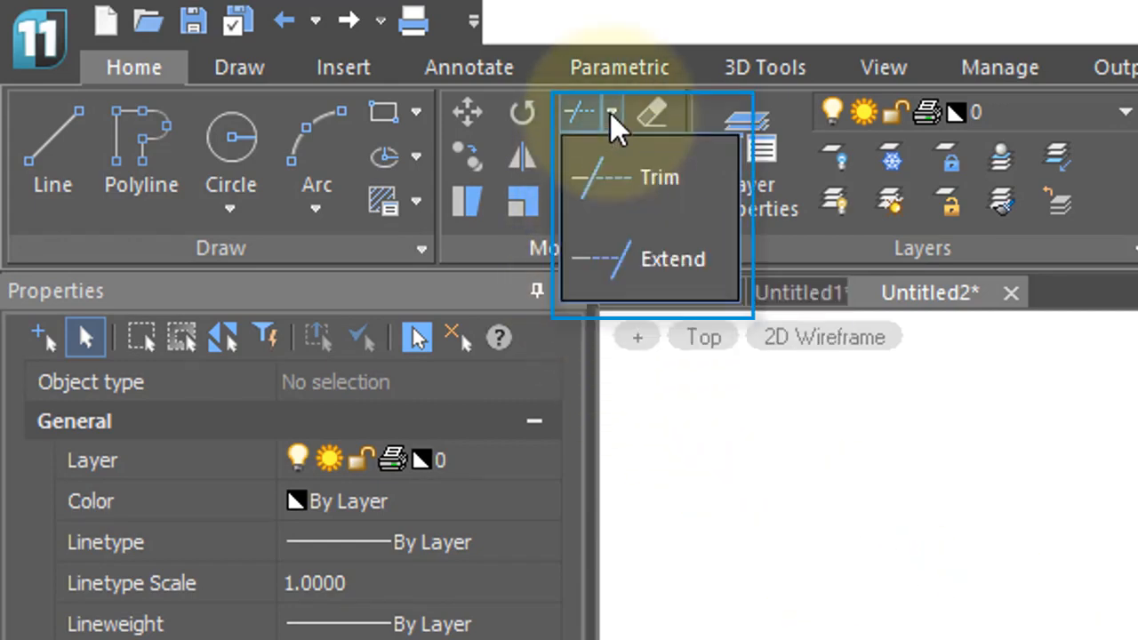
{"action": "mouse_move", "coordinate": [640, 262]}
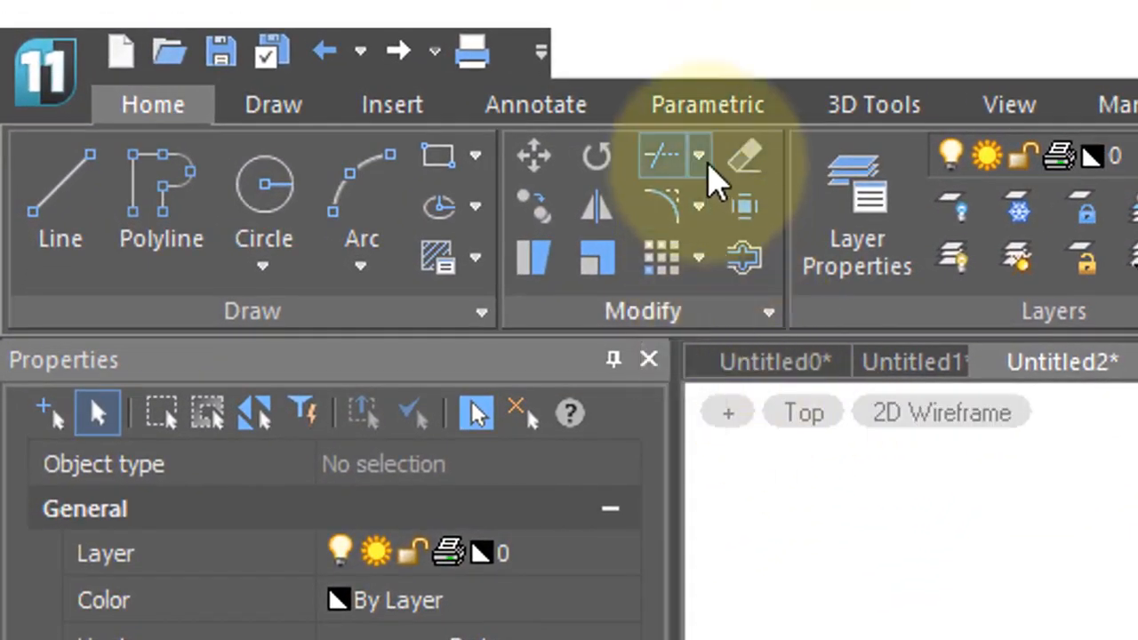
{"action": "left_click", "coordinate": [698, 156]}
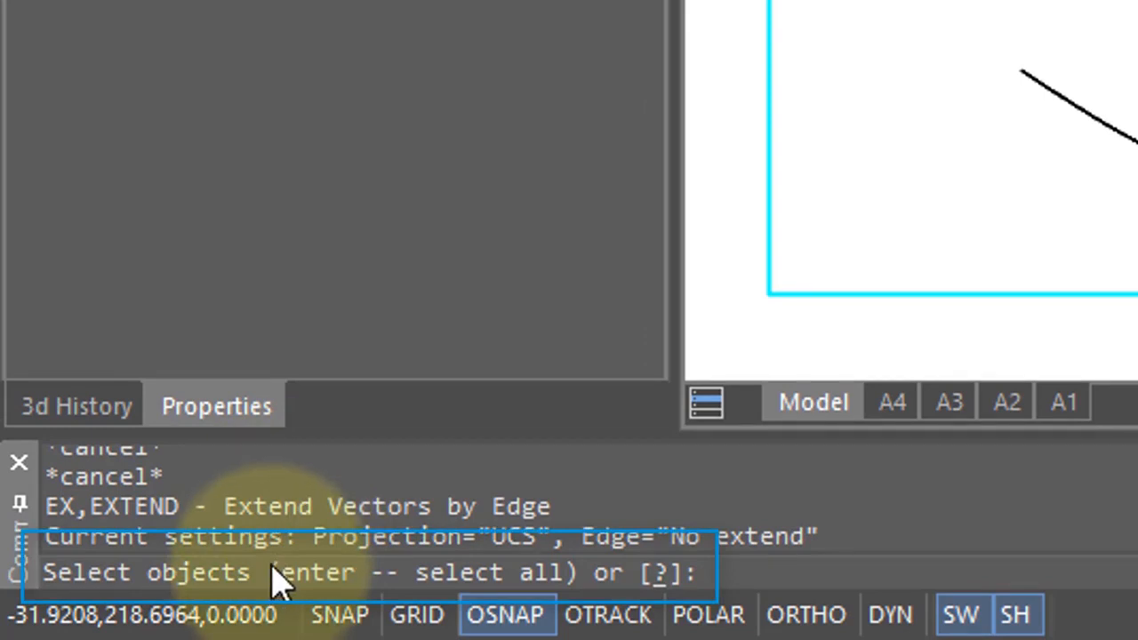
{"action": "key", "text": "enter"}
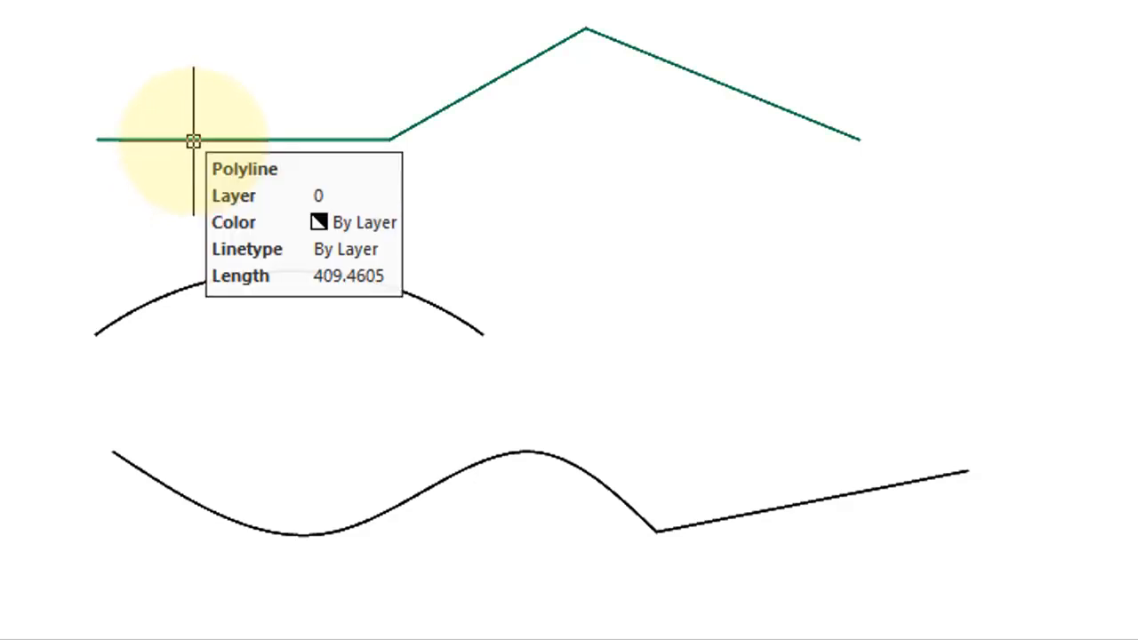
{"action": "mouse_move", "coordinate": [745, 514]}
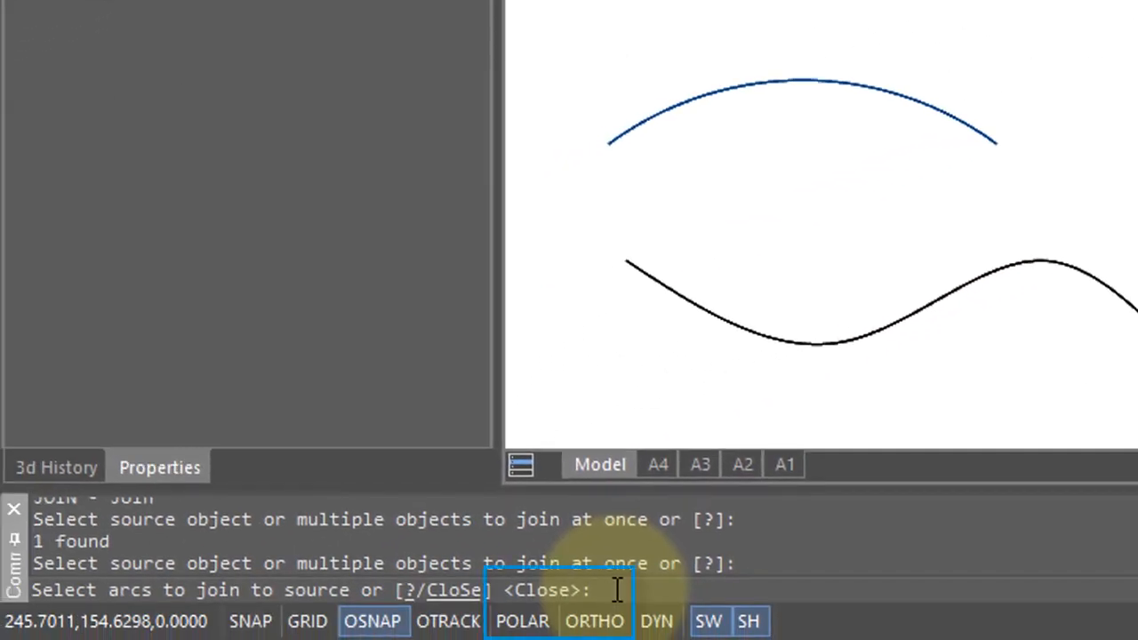
- Confirm the Join on the arc with the Close option
{"action": "key", "text": "enter"}
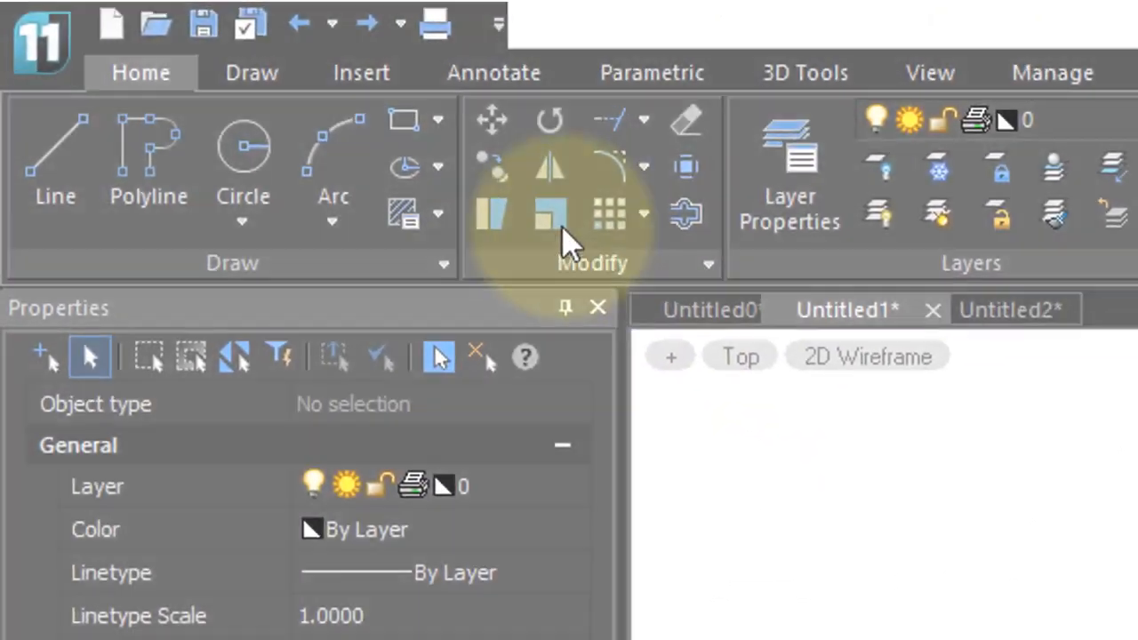
{"action": "mouse_move", "coordinate": [562, 240]}
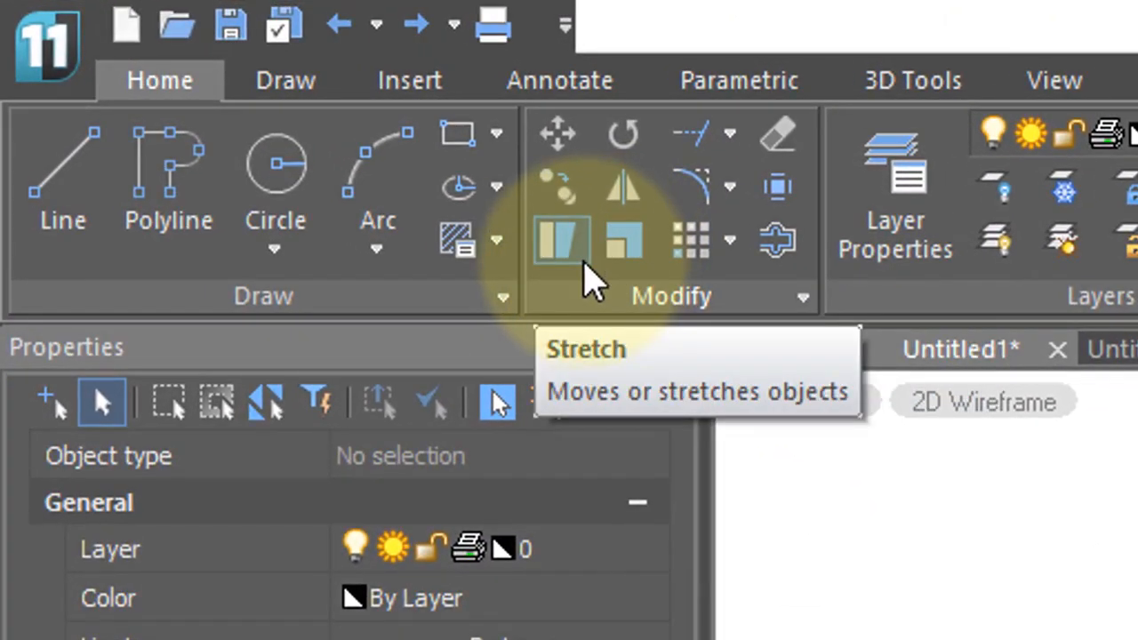
- Zoom the view onto the bent polyline, circle and four-sided polyline
{"action": "scroll", "scroll_direction": "down", "scroll_amount": 3}
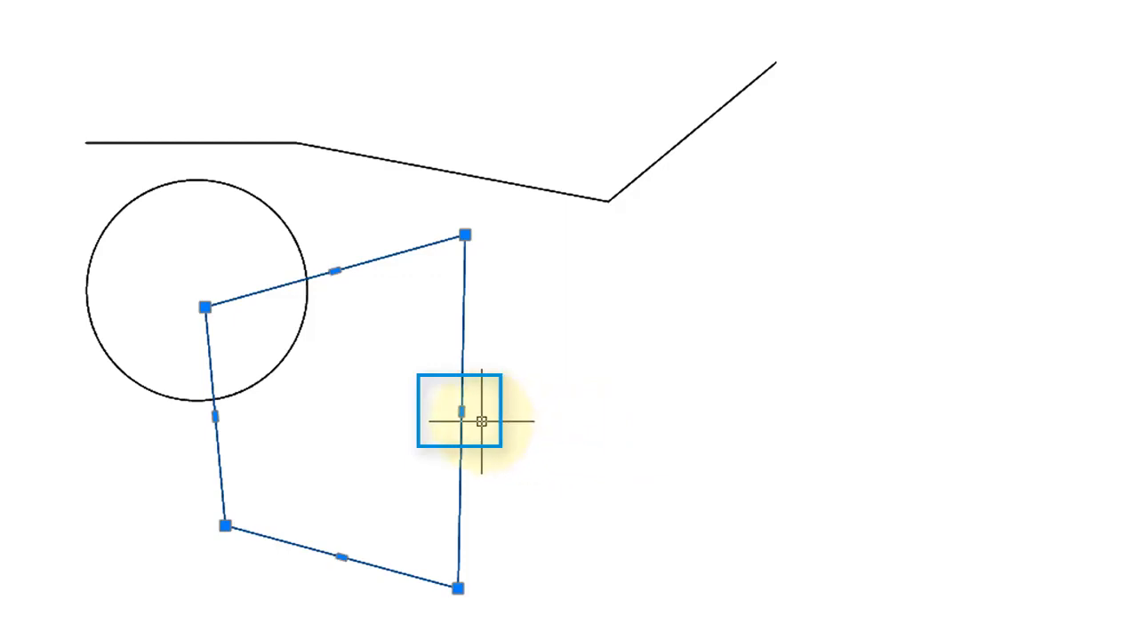
- Drag the polyline's right edge far to the right to widen it
{"action": "left_click_drag", "start_coordinate": [463, 413], "coordinate": [1053, 406]}
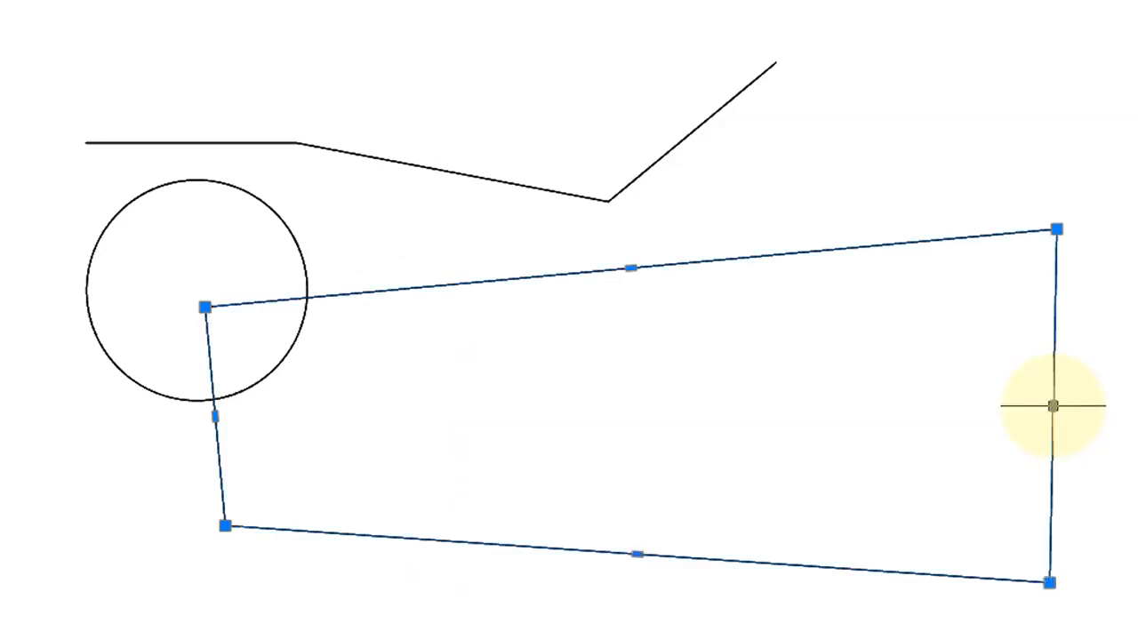